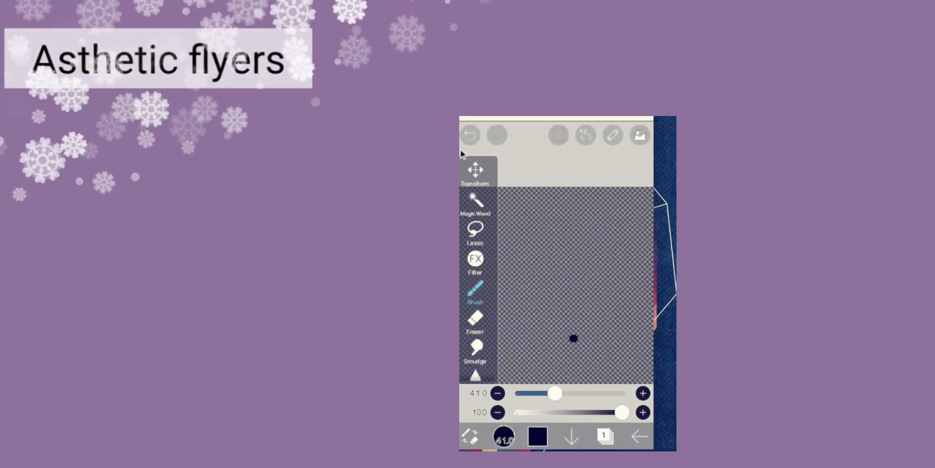
Step: Undo the stray dark dot and switch the brush colour from navy to green
click(469, 135)
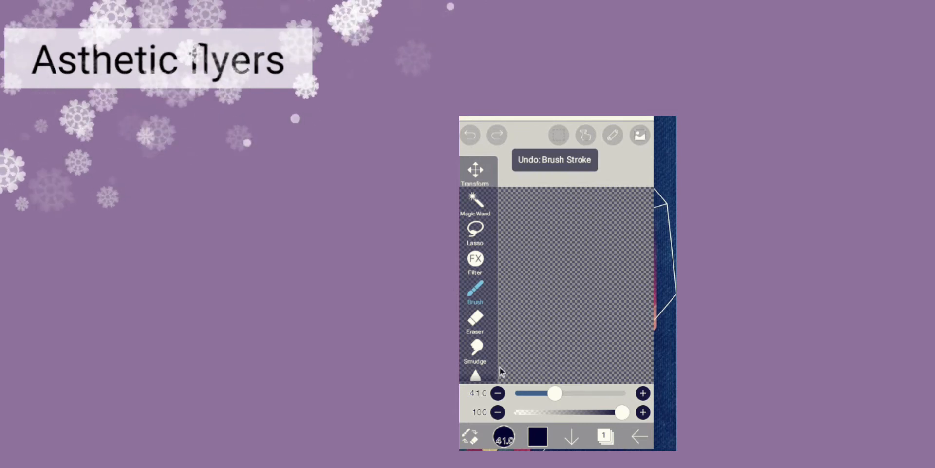
click(536, 436)
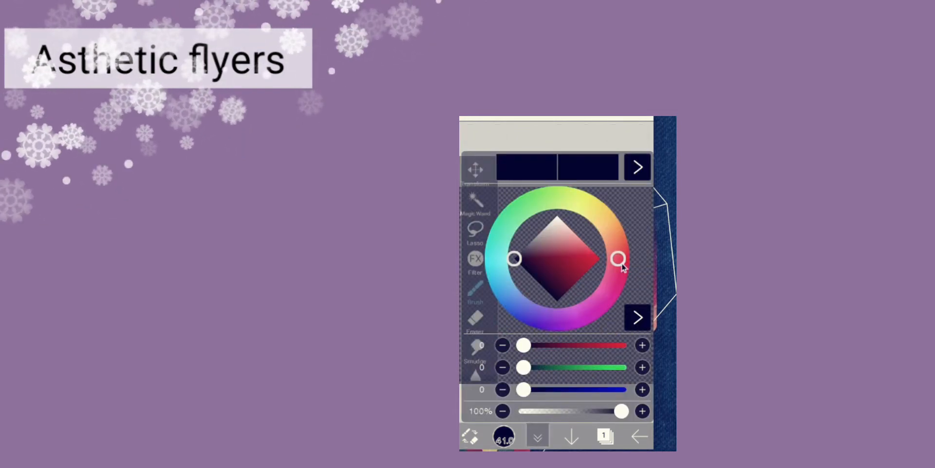
click(637, 167)
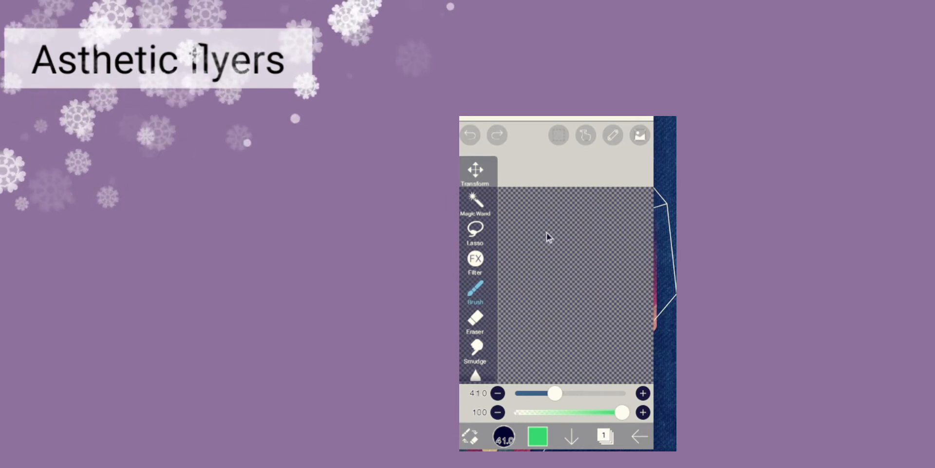
Step: Draw the green zigzag outline of a three-tier tree in three strokes
drag(555, 224, 539, 238)
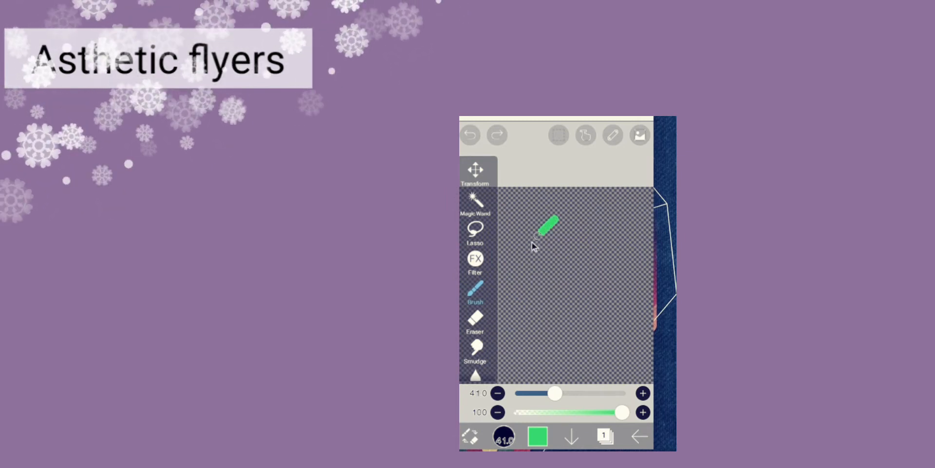
drag(543, 226, 602, 253)
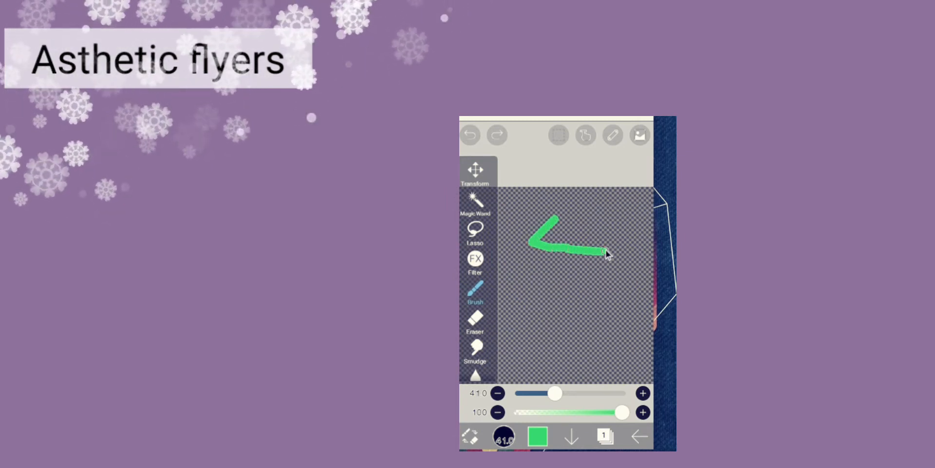
drag(596, 250, 608, 281)
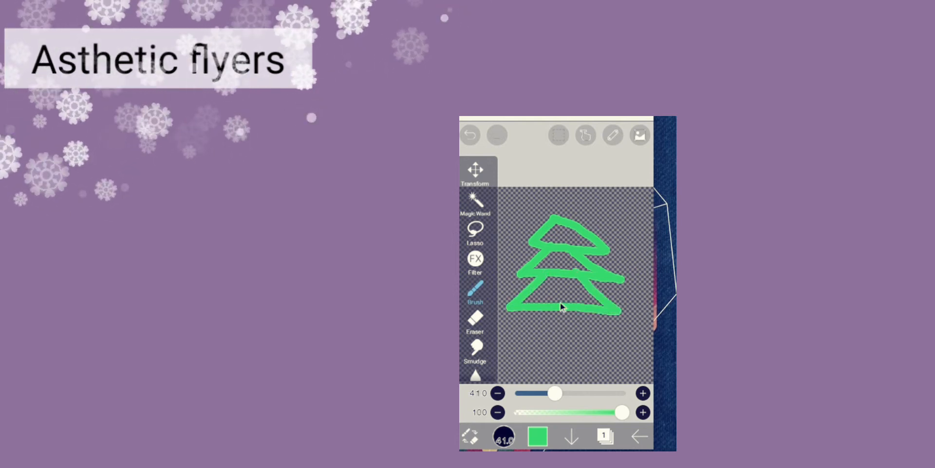
Step: Fill the tree green, then draw a brown trunk beneath it and bucket-fill it
drag(566, 307, 486, 331)
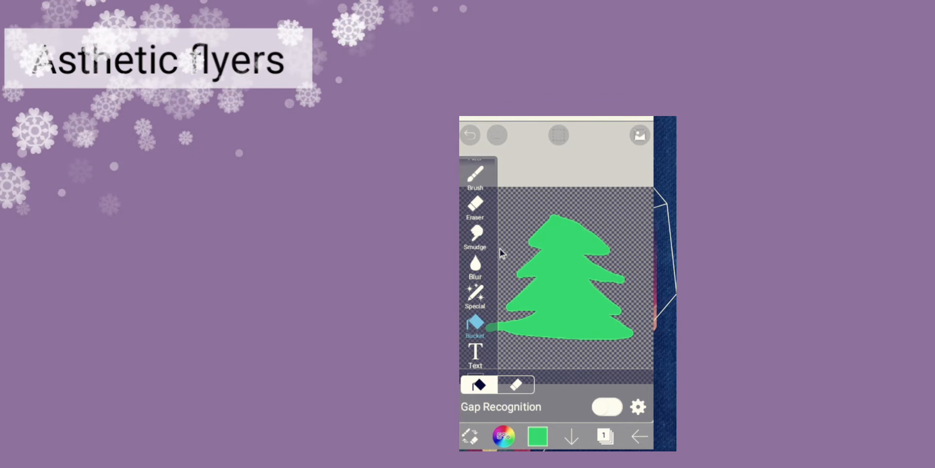
click(536, 436)
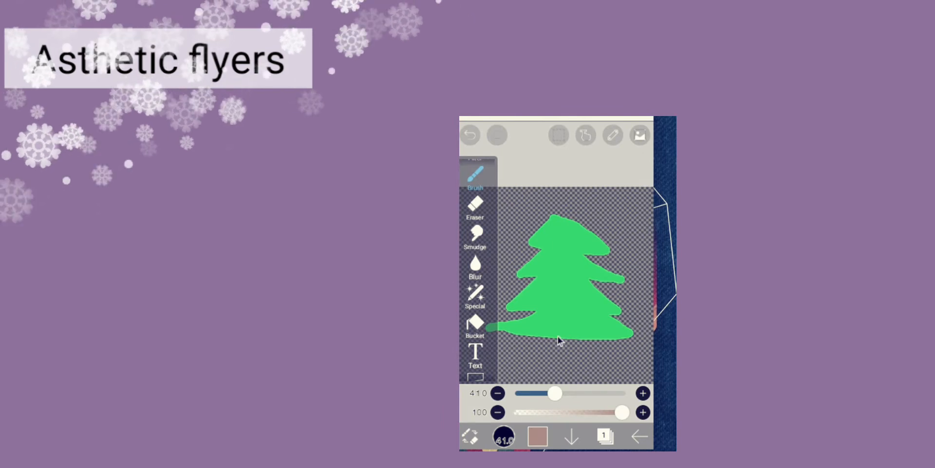
drag(558, 340, 590, 349)
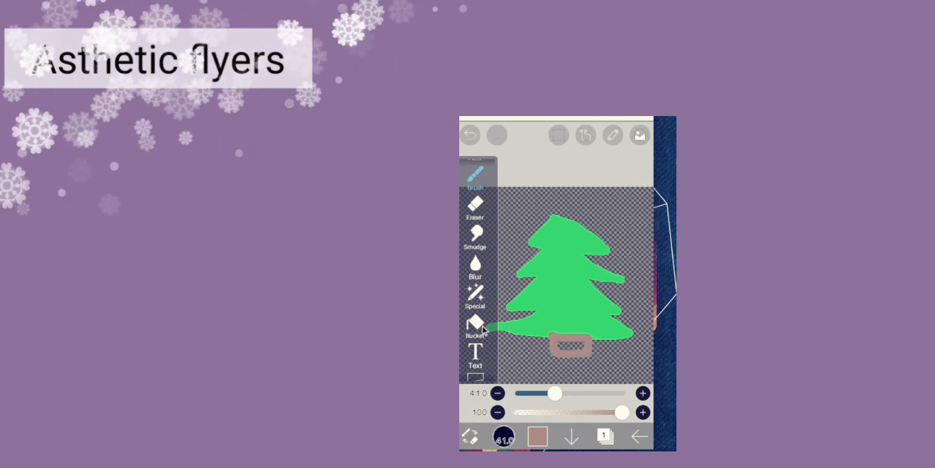
click(475, 328)
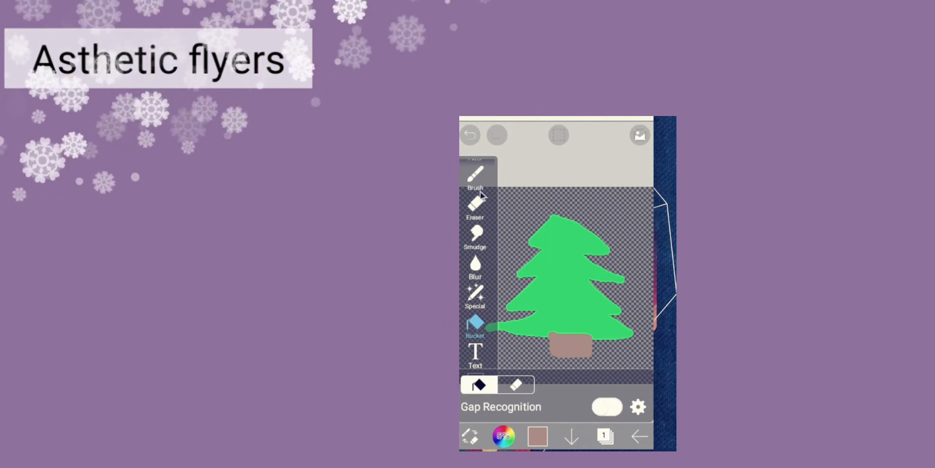
click(475, 173)
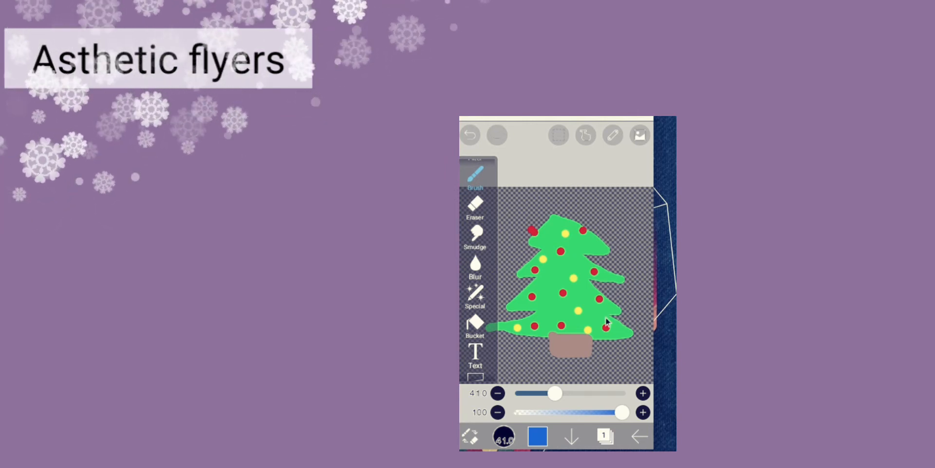
Step: Tap a blue ornament dot onto the green tree
click(560, 224)
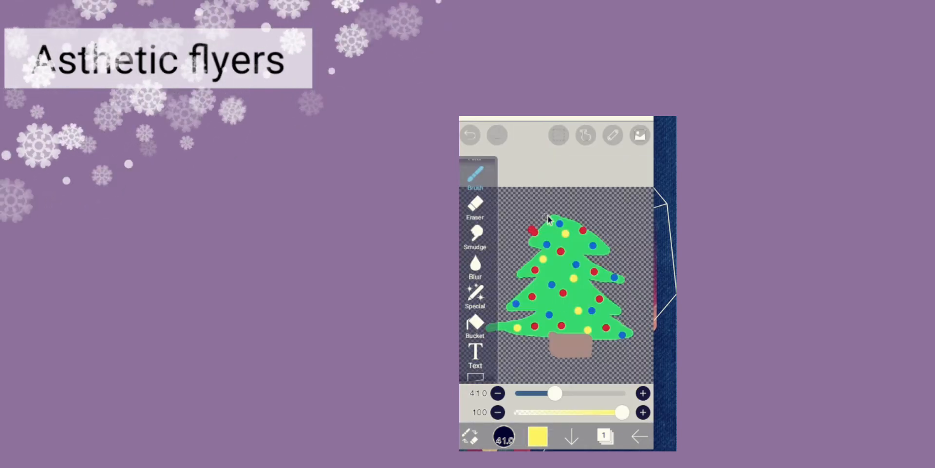
Step: Draw a yellow star on top of the tree
drag(536, 233, 563, 205)
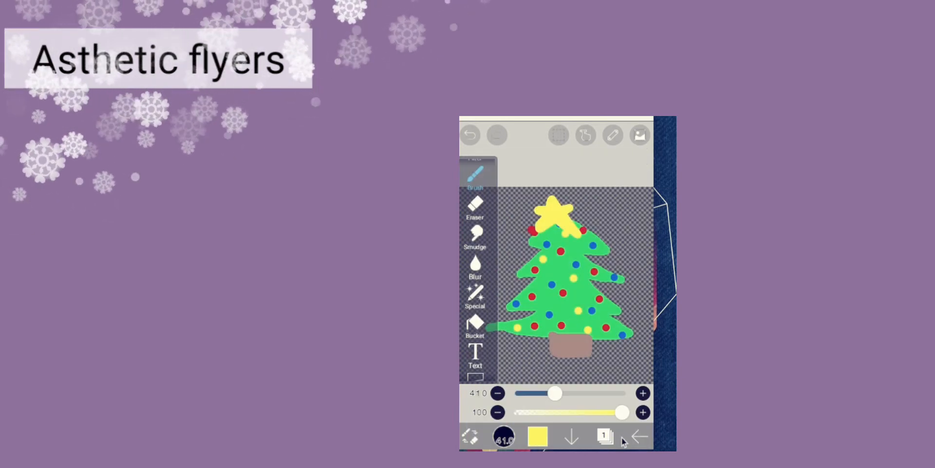
click(640, 134)
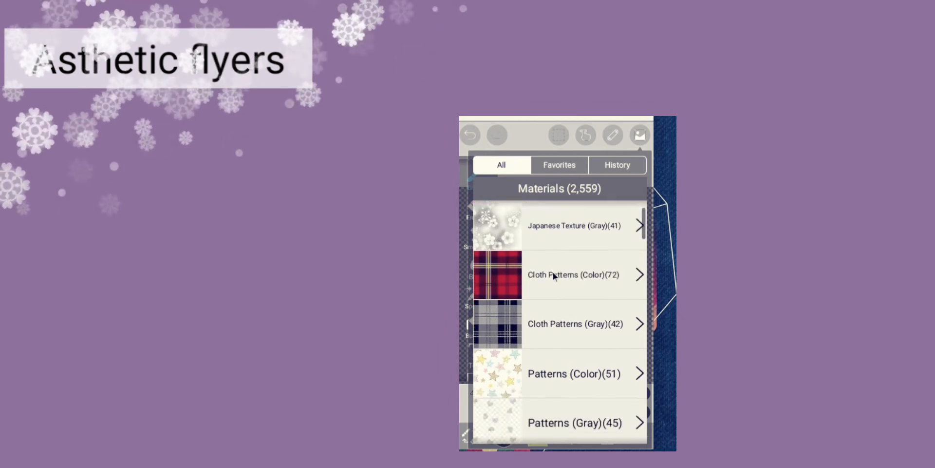
Step: Apply the blue Christmas snowflake pattern from Patterns (Color) as the background
click(573, 374)
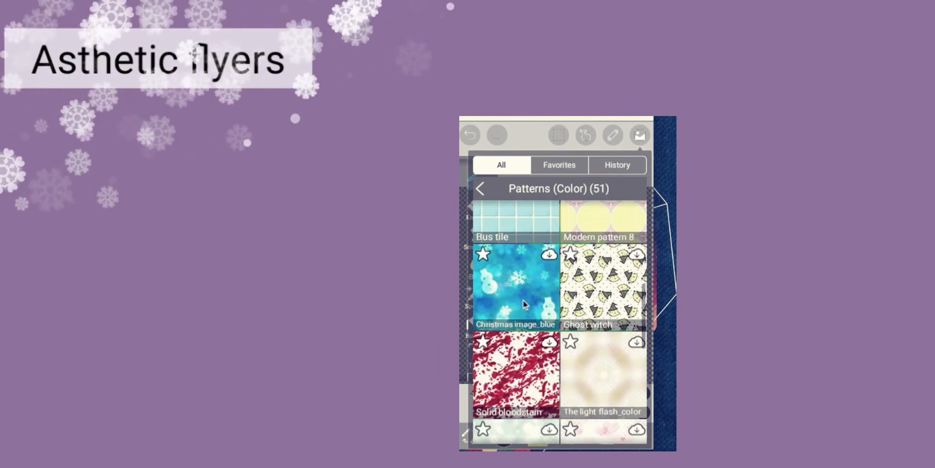
click(515, 286)
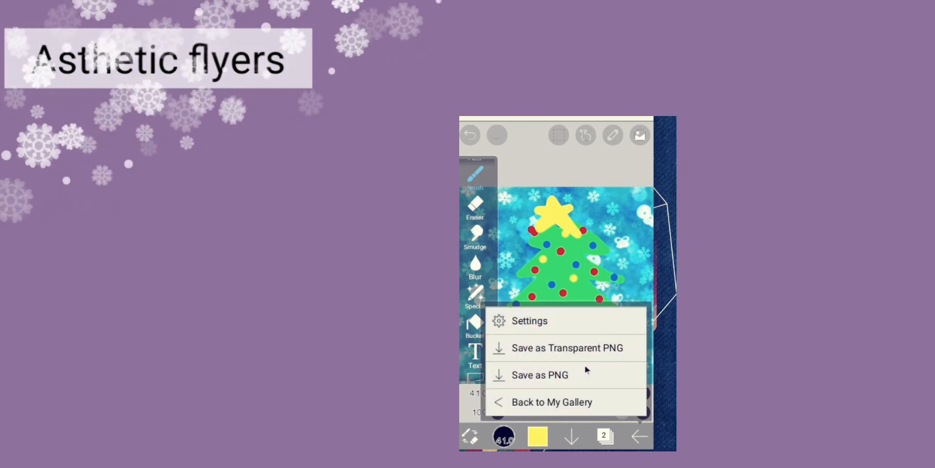
Step: Save the finished Christmas tree artwork as a PNG image
click(539, 374)
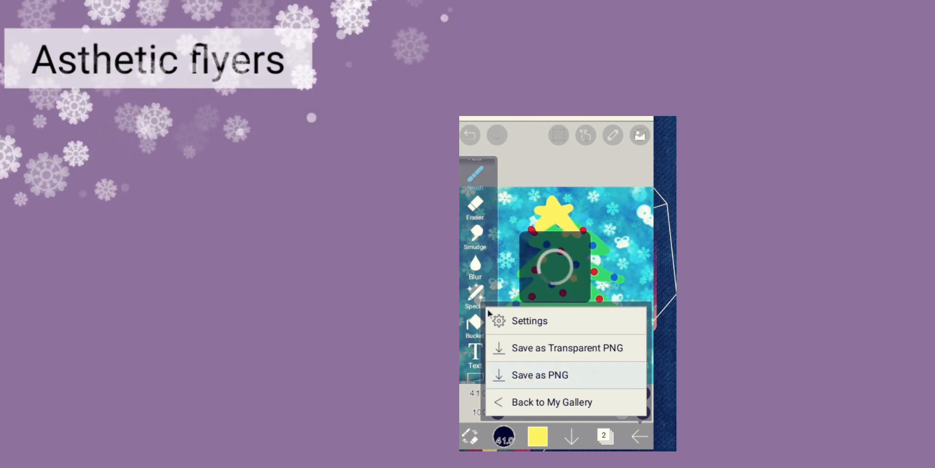